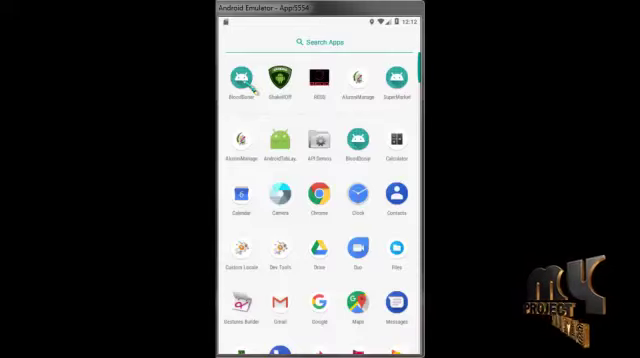
Step: Launch the BloodDonar app and choose the Blood Donor category
left_click(238, 75)
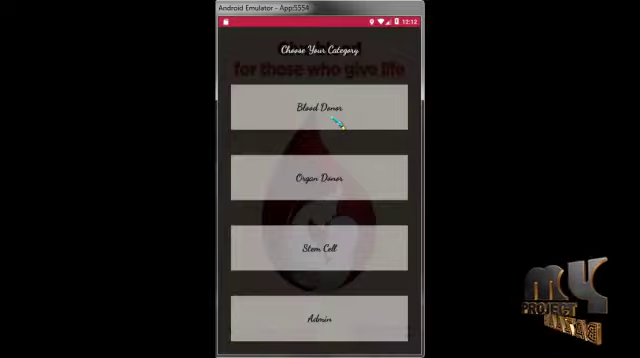
left_click(320, 108)
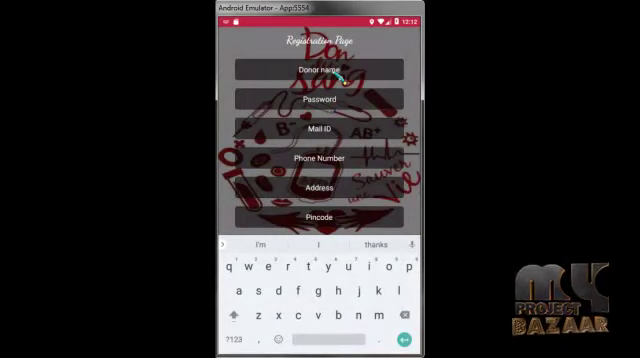
type("ab")
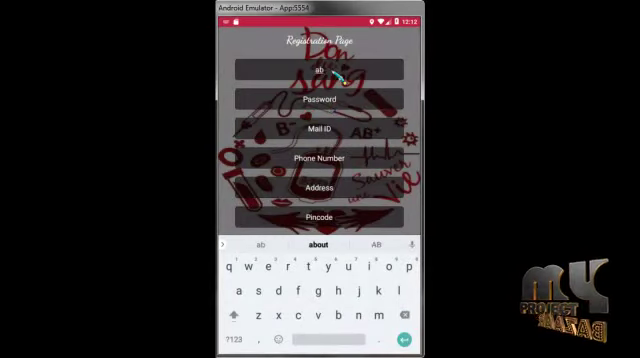
type("i")
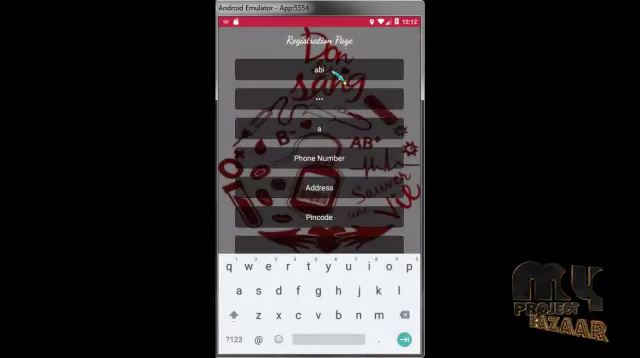
type("abi")
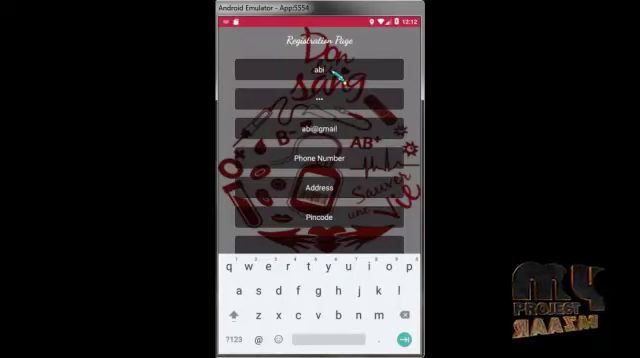
left_click(320, 160)
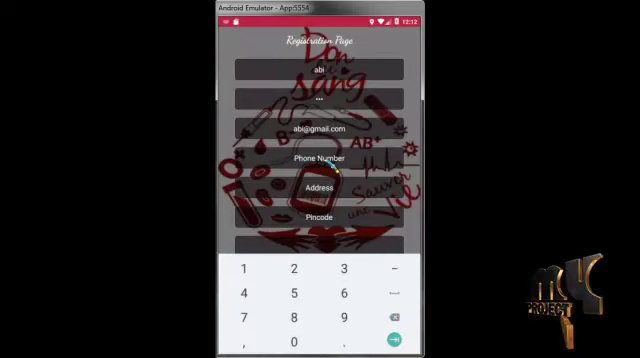
type("90909989")
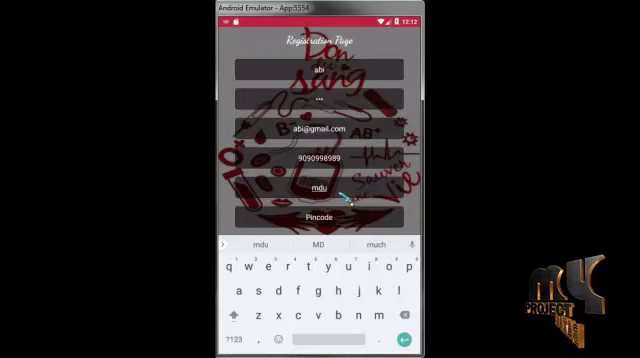
type("890")
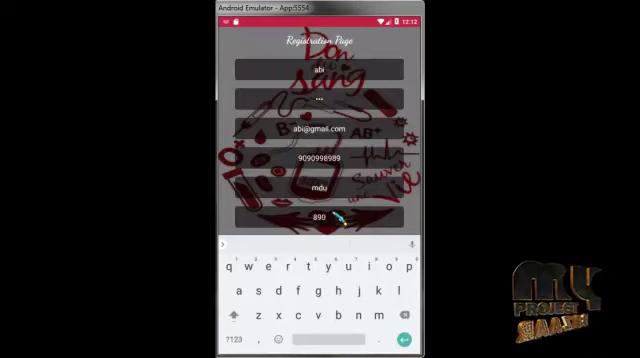
type("987")
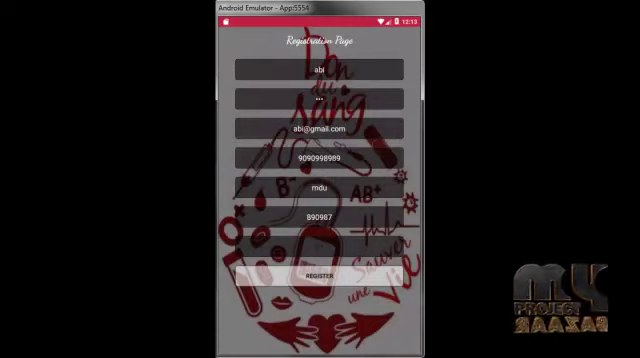
left_click(320, 188)
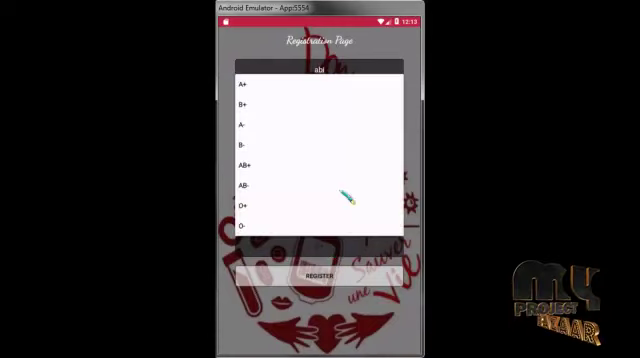
mouse_move(265, 205)
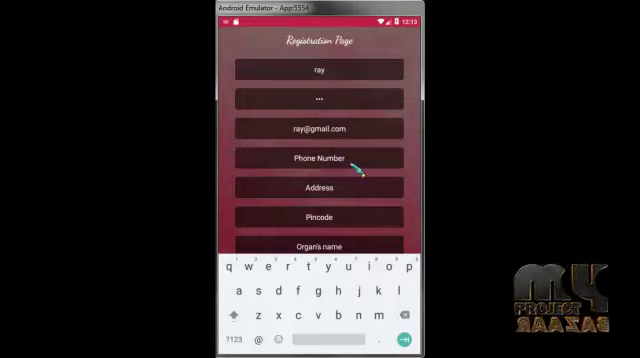
type("9089898989")
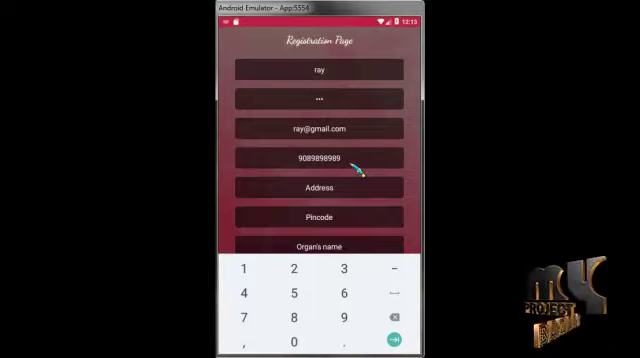
mouse_move(340, 188)
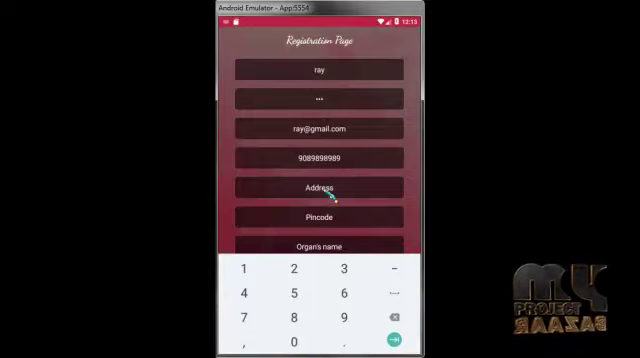
type("mdu")
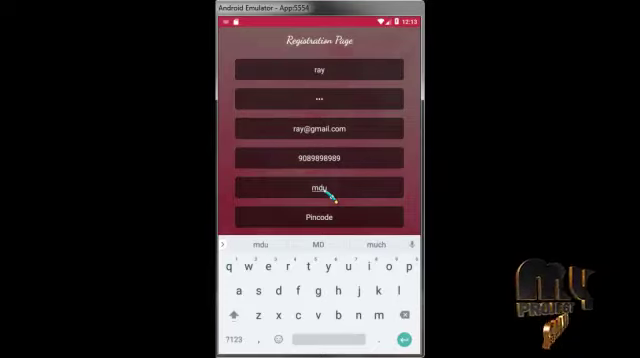
type("789078")
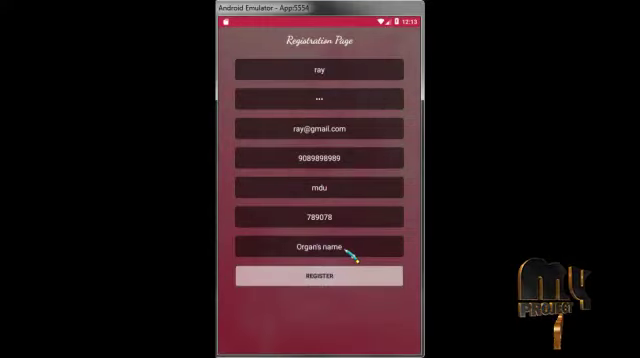
left_click(320, 247)
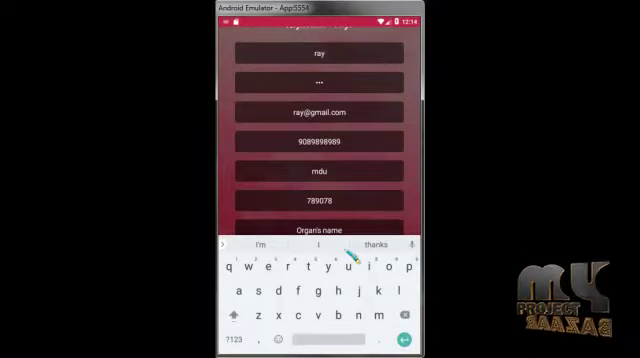
type("kidney")
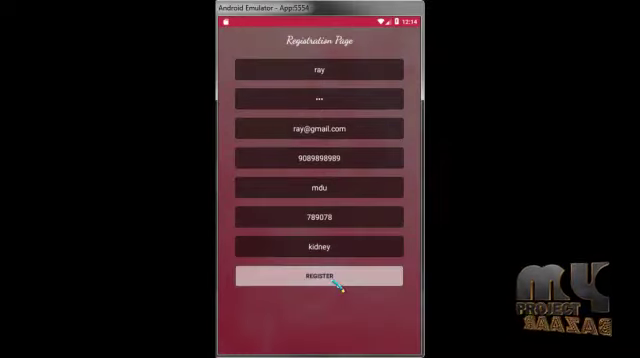
left_click(317, 278)
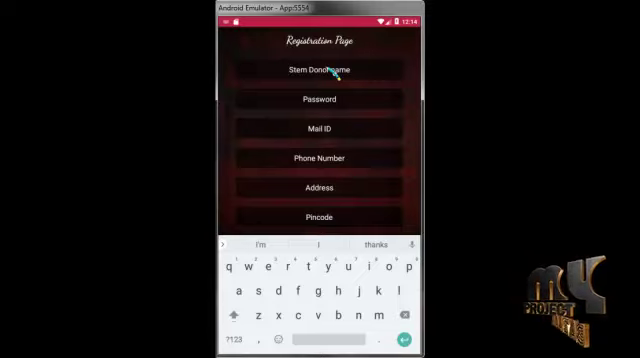
Step: Register john as stem donor with address mdu, pincode 898989 and group A+
type("john")
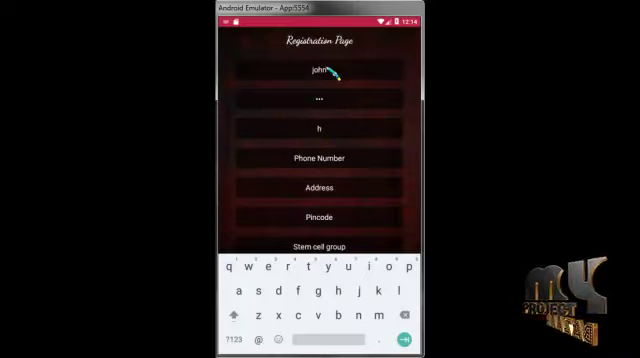
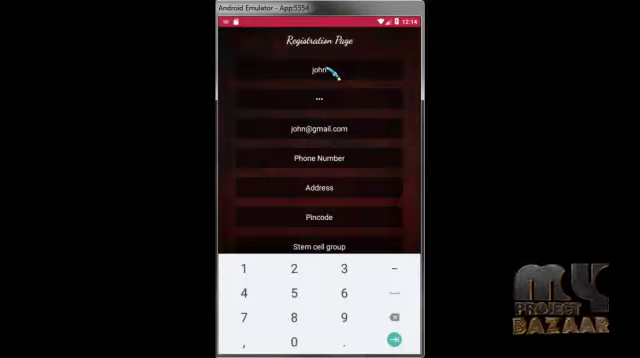
type("7890909090")
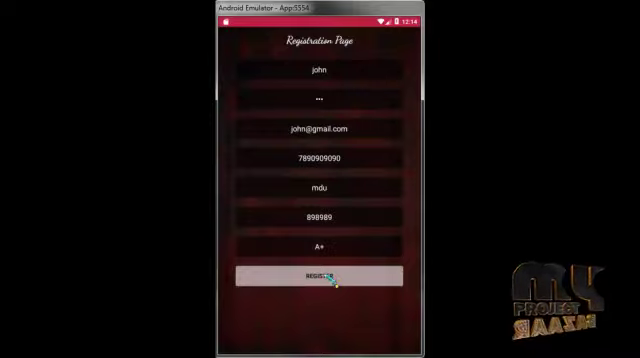
left_click(318, 275)
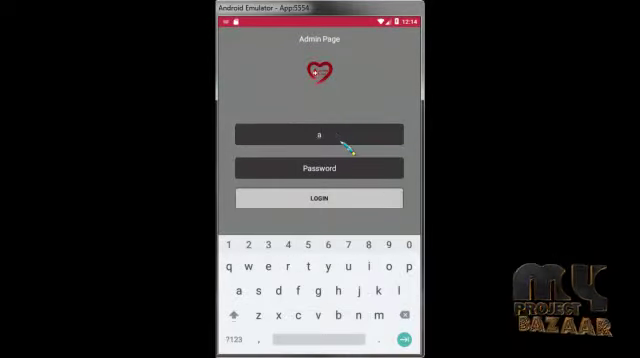
Step: Log in as admin and view the blood donor list showing kk and abi
left_click(319, 198)
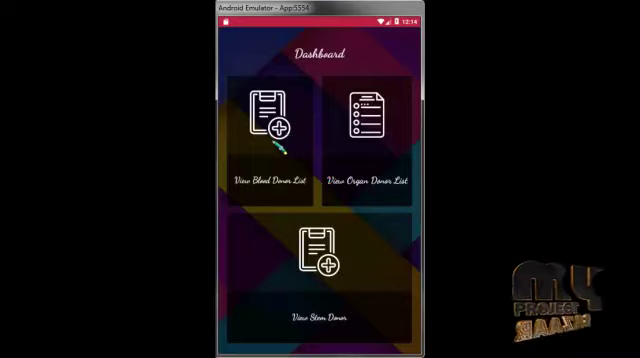
left_click(270, 135)
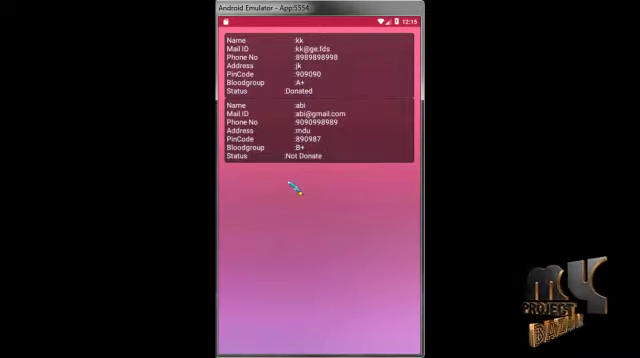
mouse_move(308, 105)
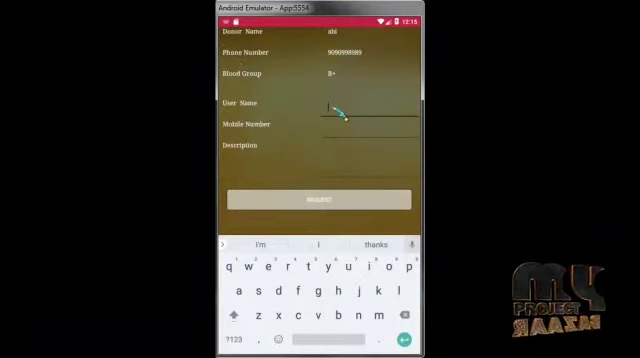
type("kani")
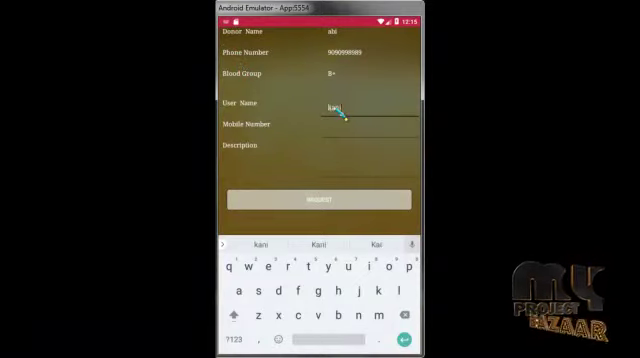
left_click(330, 124)
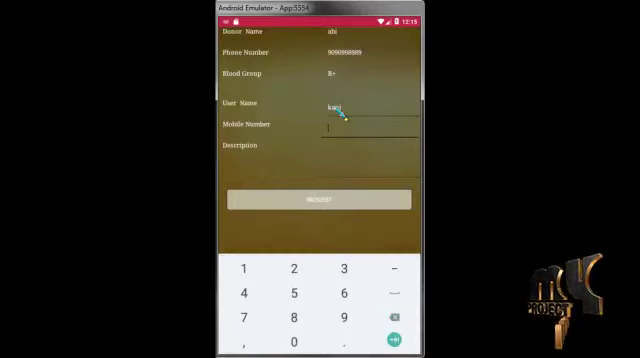
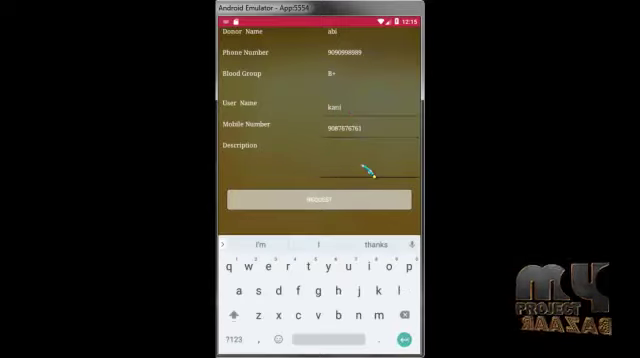
type("I neo")
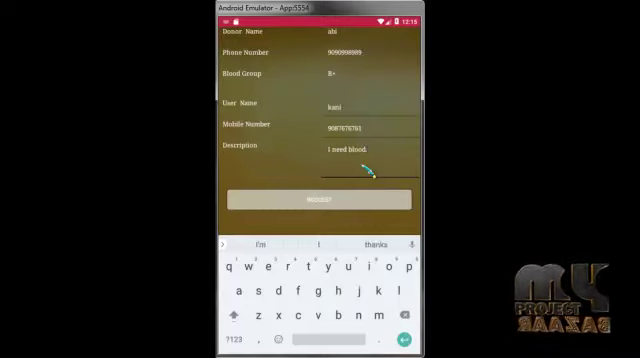
type("sn")
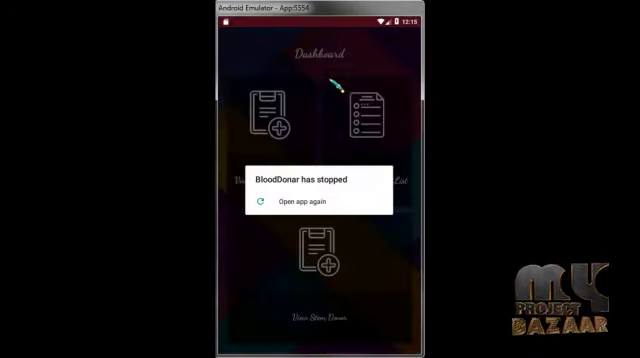
Step: Reopen BloodDonar and log in as blood donor abi
left_click(286, 202)
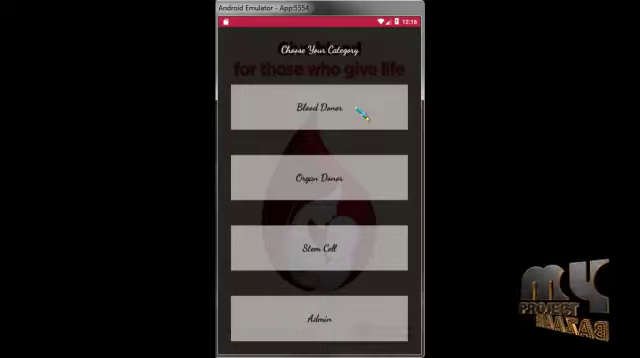
left_click(320, 107)
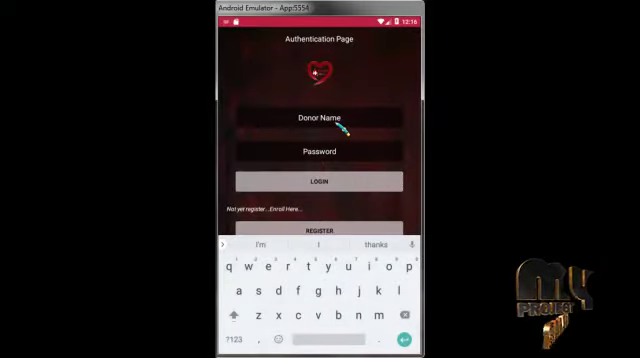
type("abi")
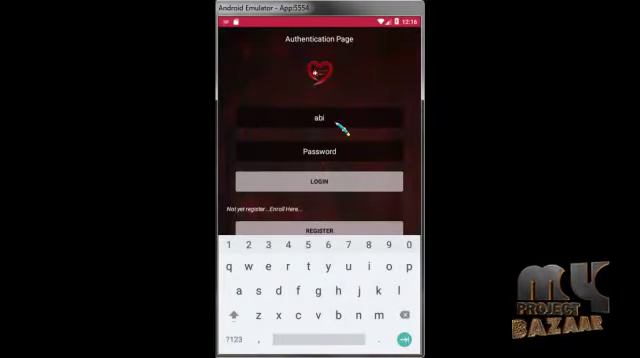
left_click(320, 181)
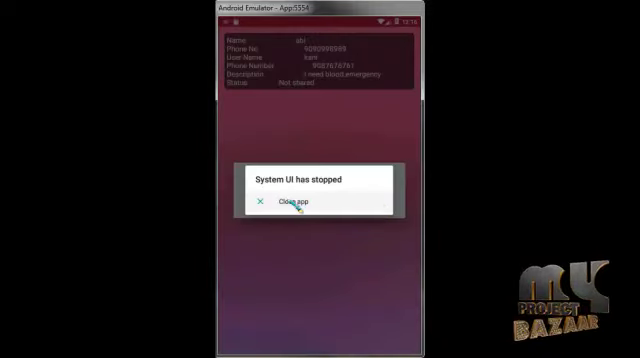
Step: Allow location access, share location on kani's request, then close the crashed app
left_click(299, 205)
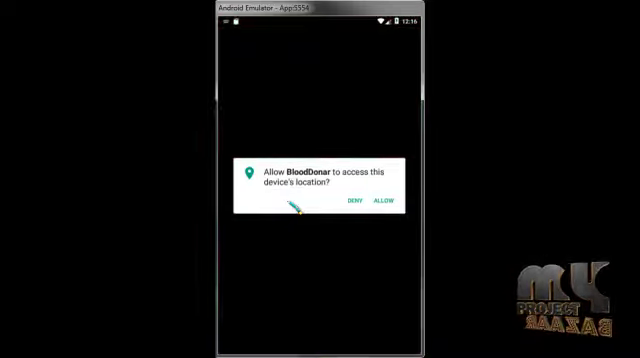
left_click(381, 199)
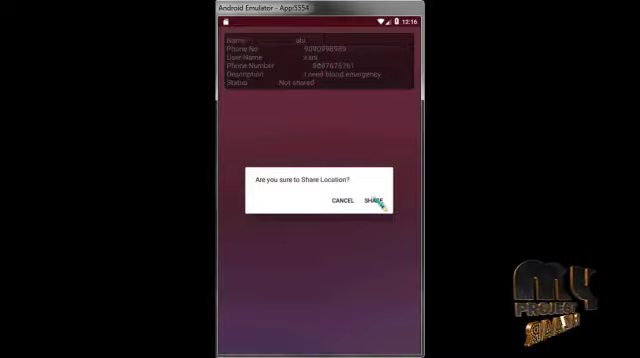
left_click(377, 199)
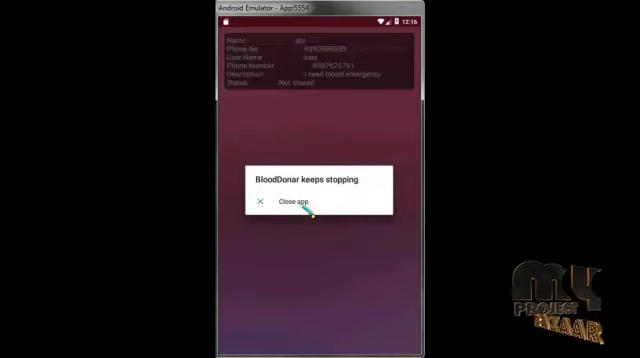
left_click(291, 204)
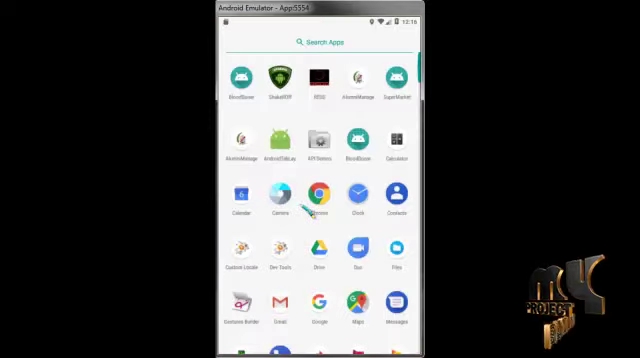